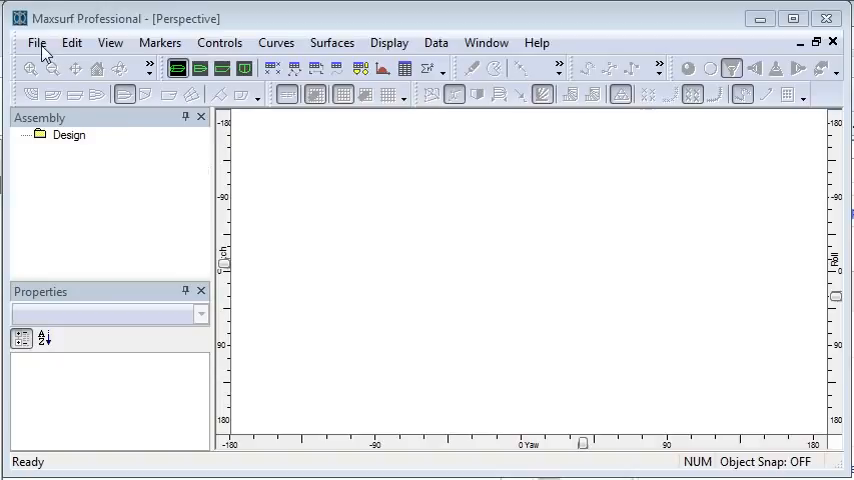
Reset the view, open the saved marker file, and return to the Perspective view.
left_click(96, 68)
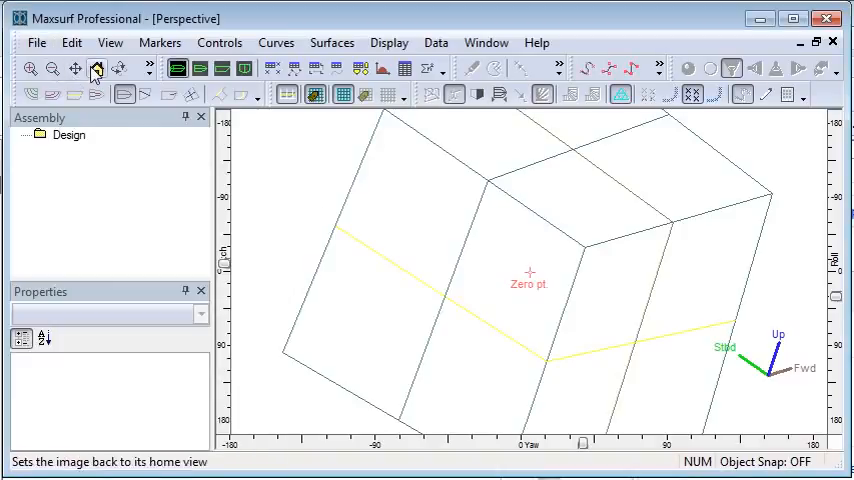
left_click(37, 42)
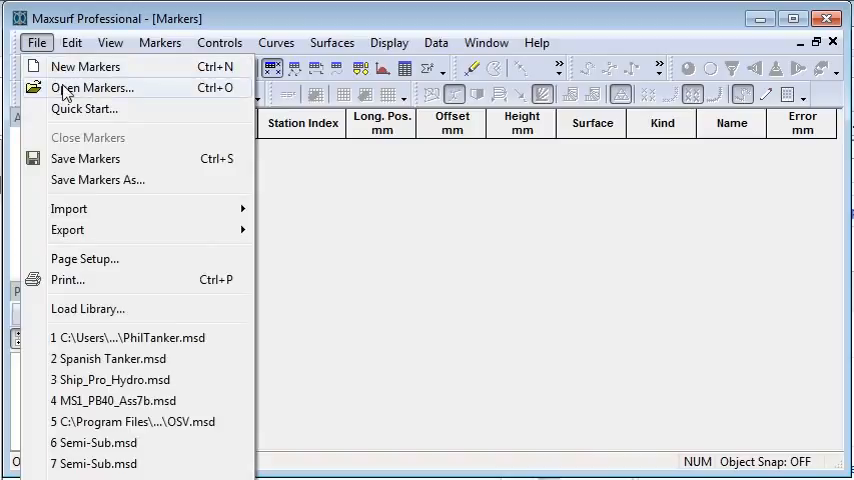
left_click(90, 88)
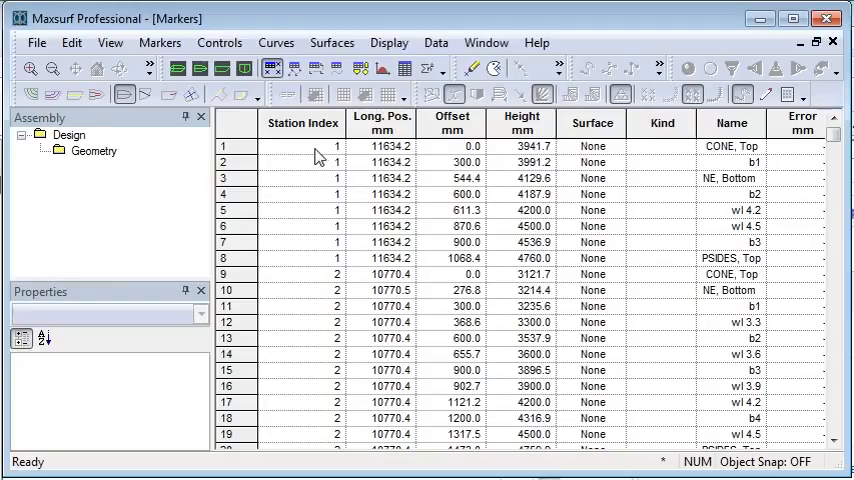
left_click(302, 146)
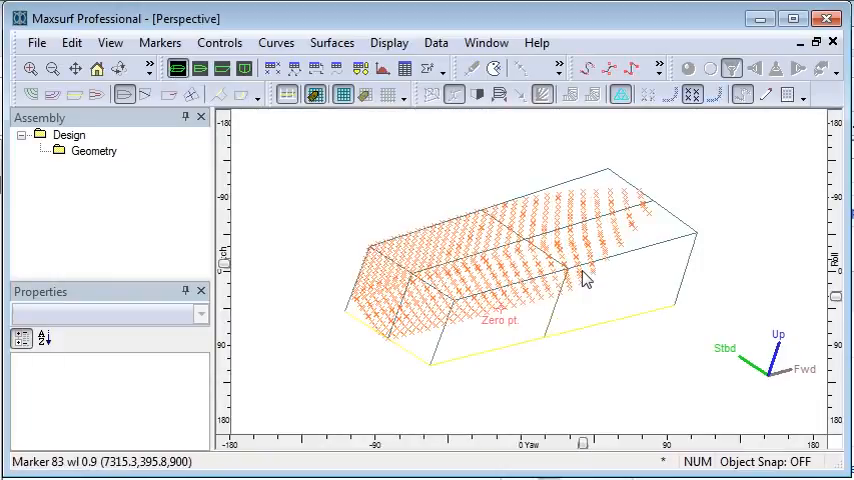
Hide the design grid, regenerate the station grid from all markers, then deselect.
left_click(316, 94)
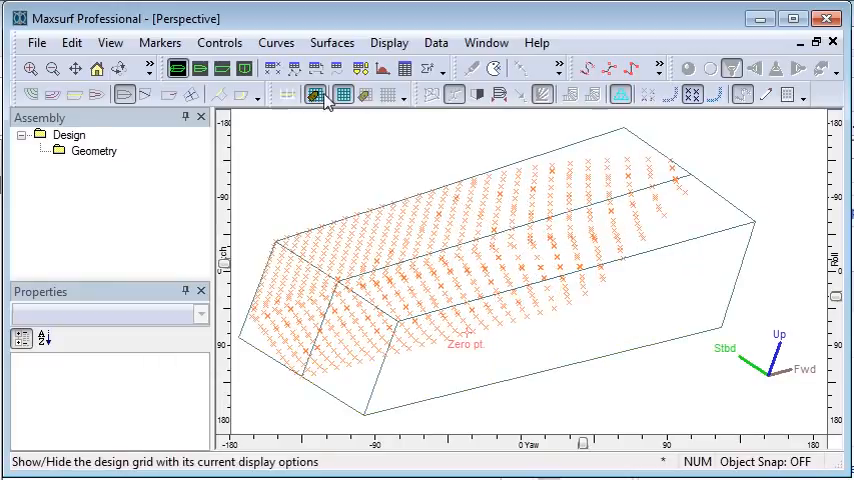
left_click(315, 94)
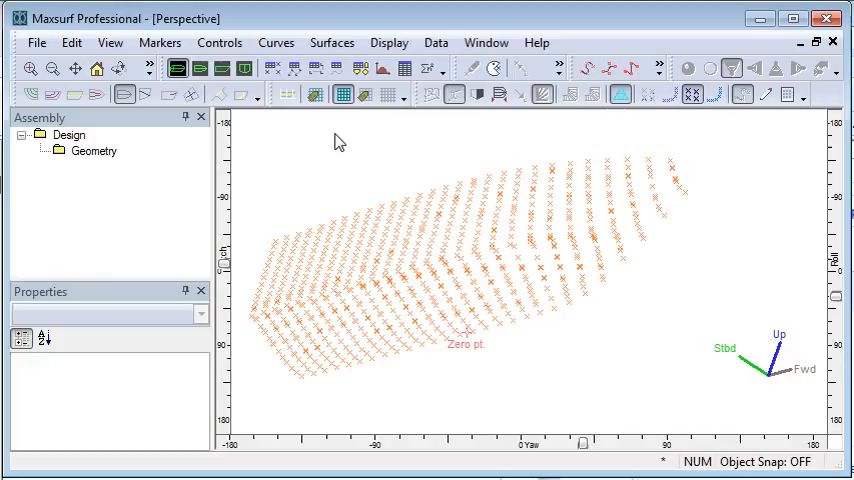
mouse_move(306, 191)
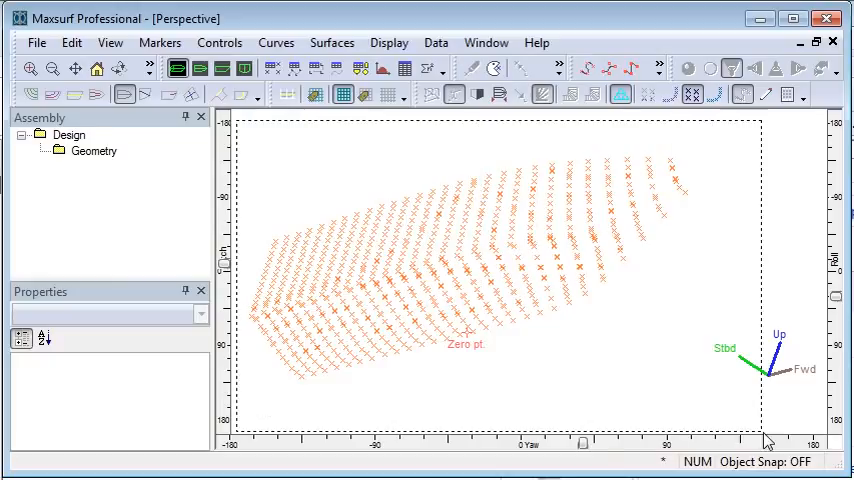
left_click(160, 42)
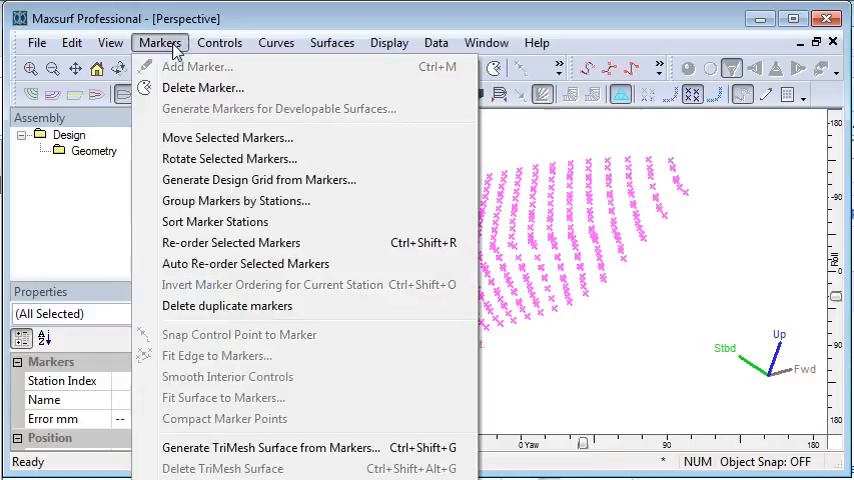
left_click(259, 179)
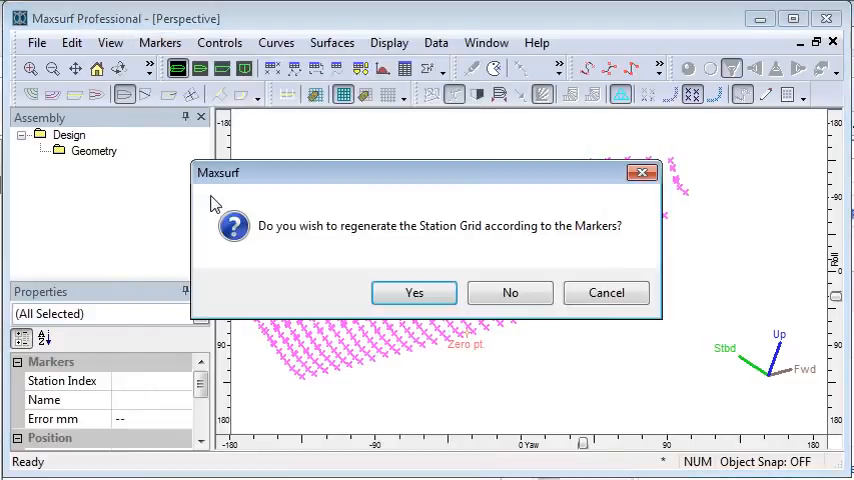
left_click(414, 292)
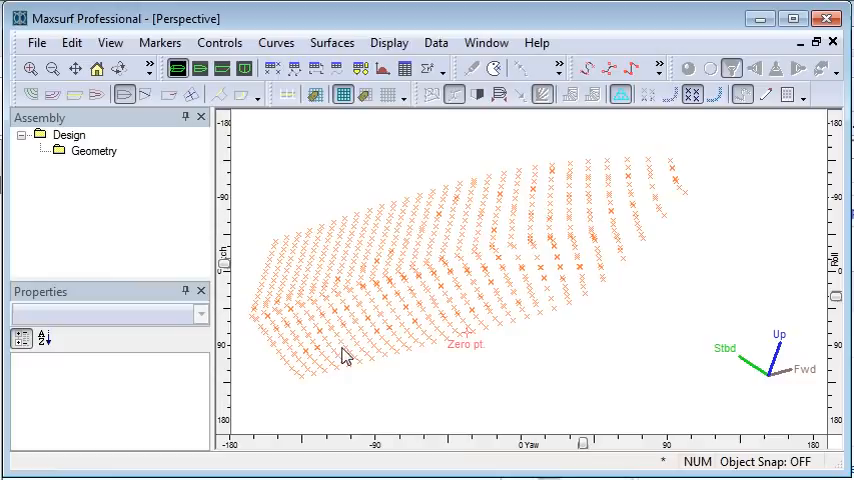
left_click(385, 356)
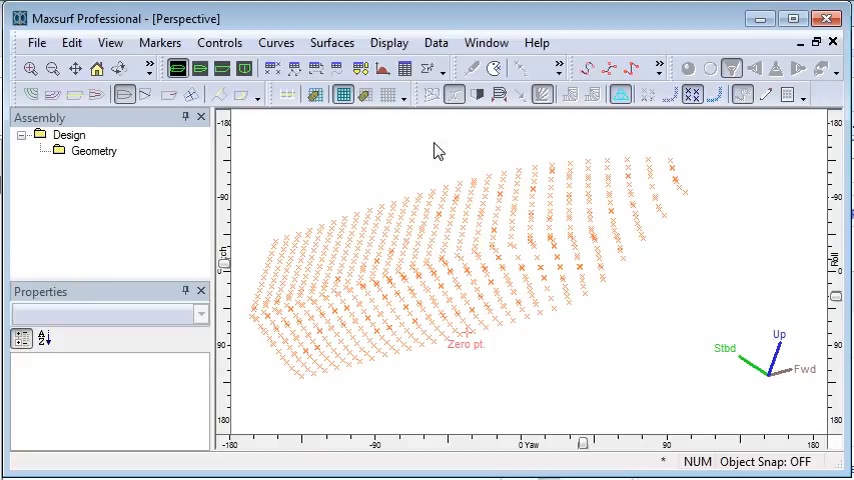
Fit exact linear curves (stiffness 2) through the selected markers at every station.
left_click_drag(437, 150, 548, 350)
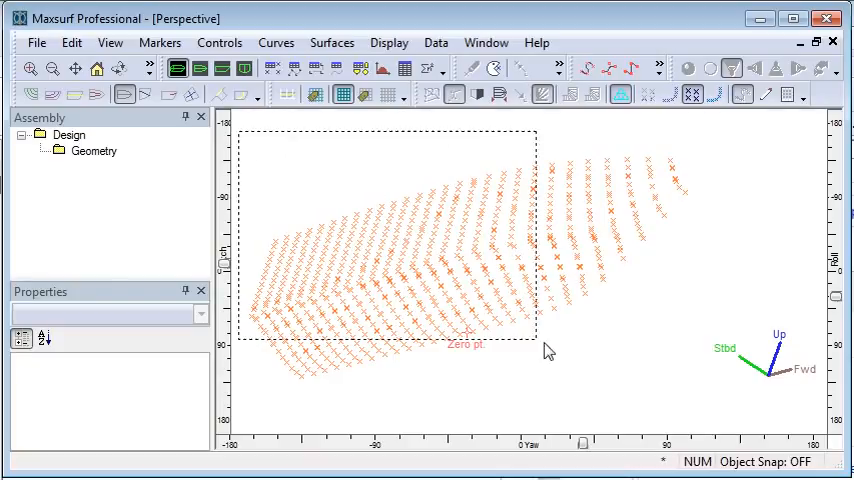
left_click(276, 42)
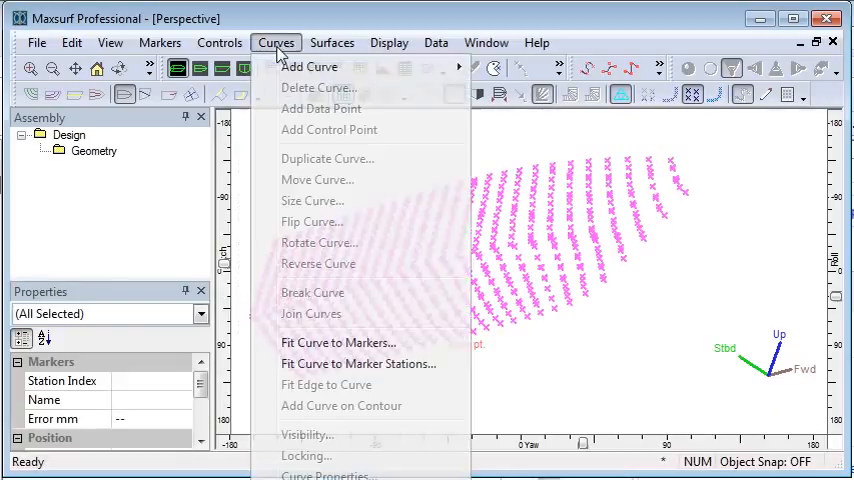
mouse_move(358, 363)
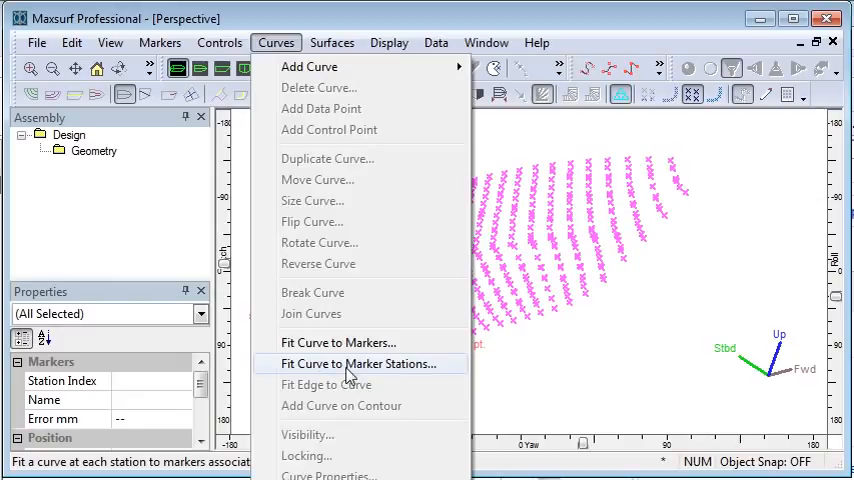
left_click(338, 342)
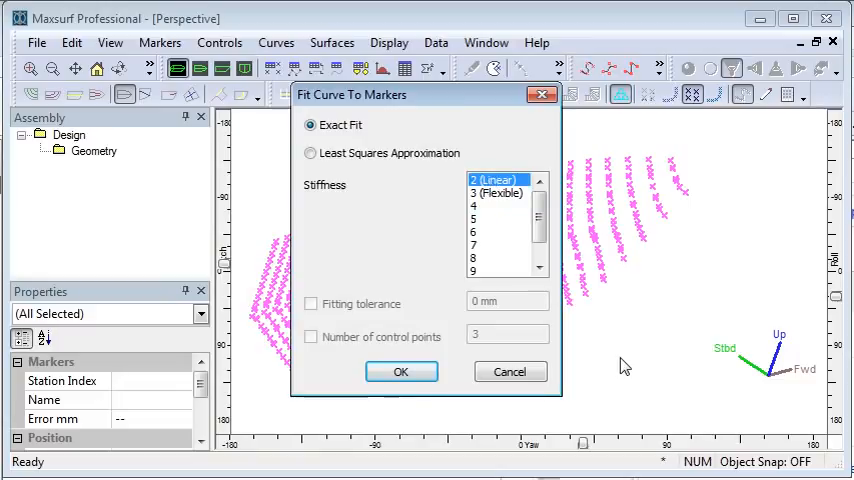
mouse_move(527, 400)
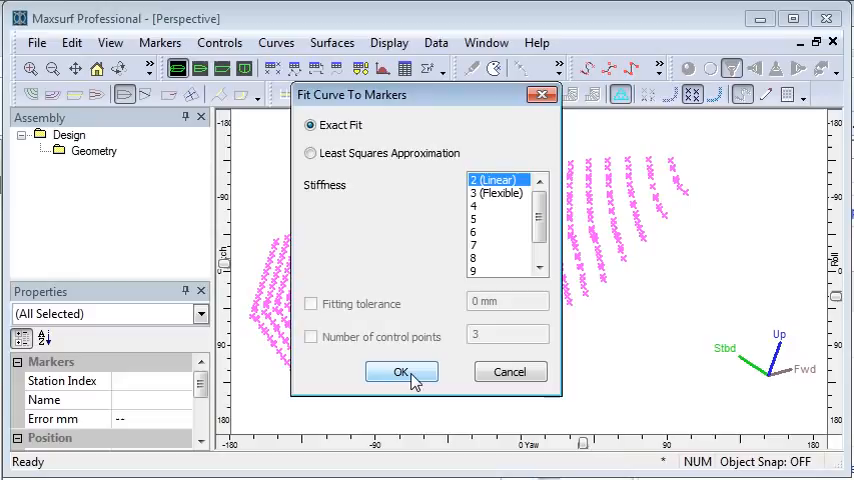
left_click(401, 371)
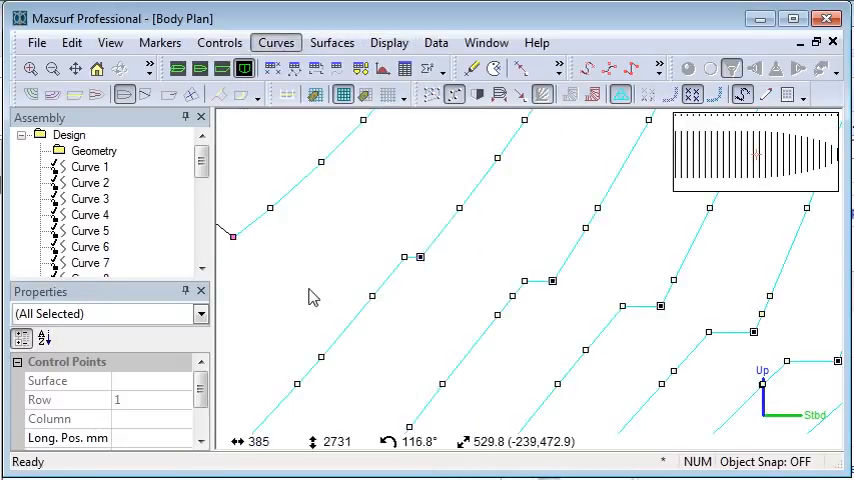
Select a station curve and its clustered chine control points to break curves at the chine.
left_click(595, 208)
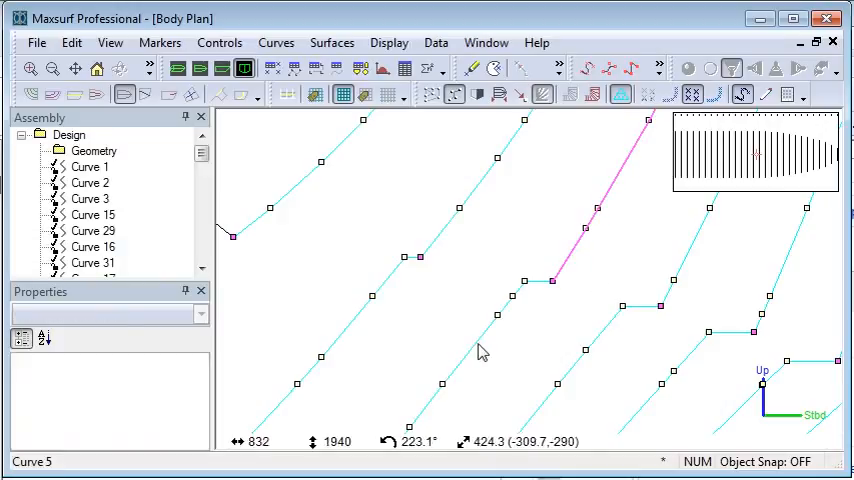
left_click(483, 340)
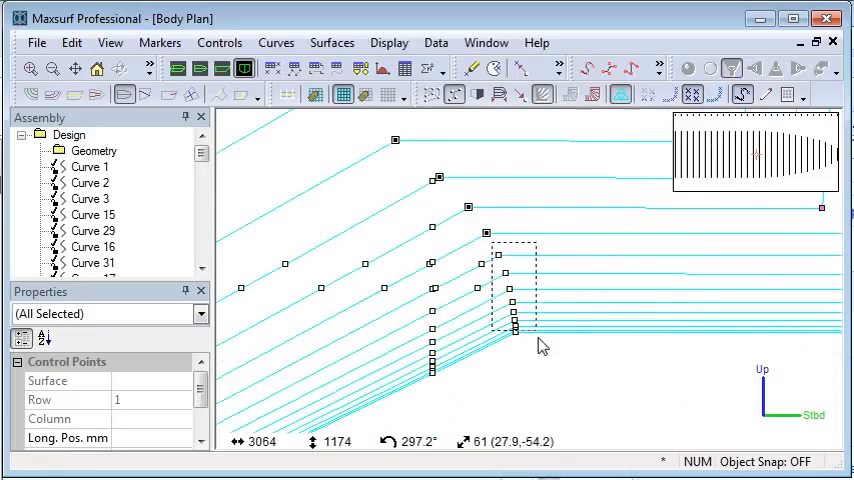
left_click(276, 42)
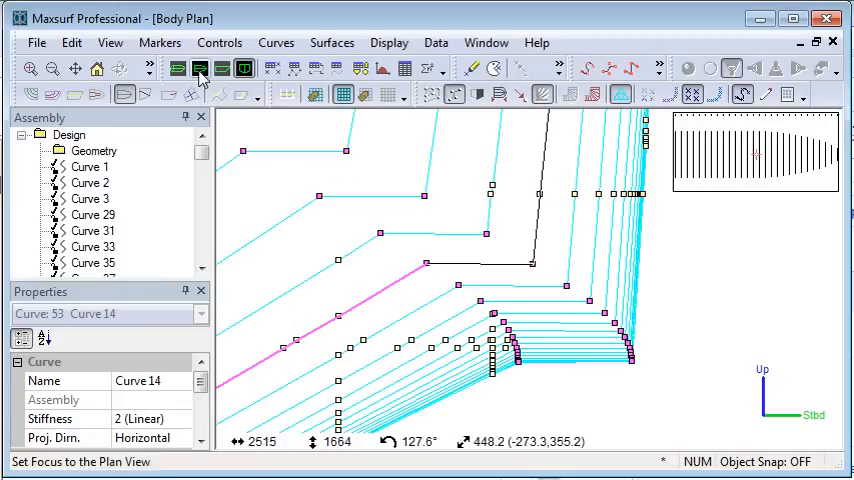
In Profile view, set all curves to stiffness 3 (Flexible).
left_click(199, 68)
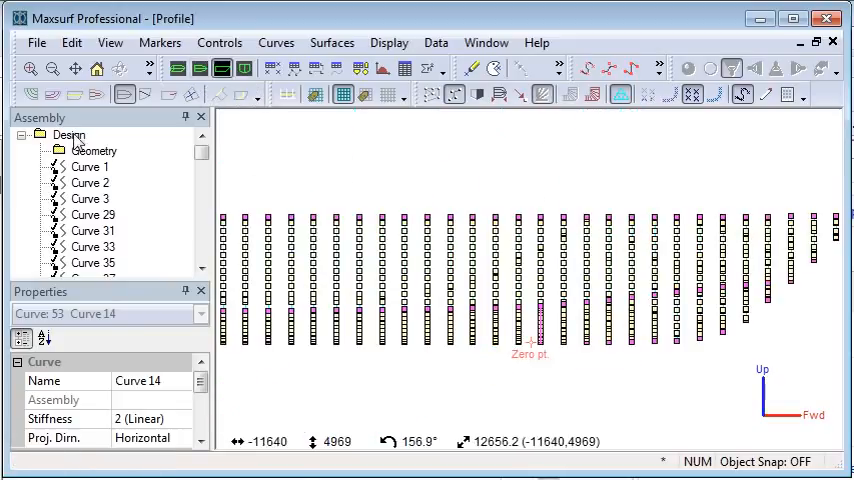
left_click(69, 134)
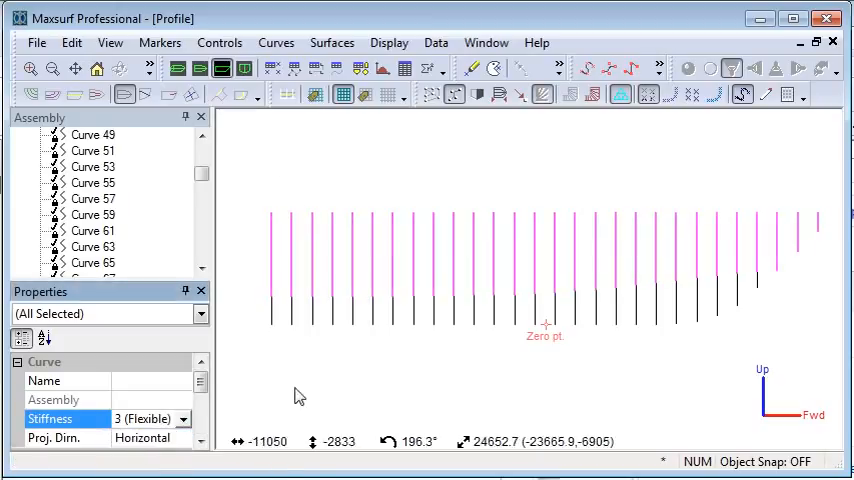
left_click(200, 68)
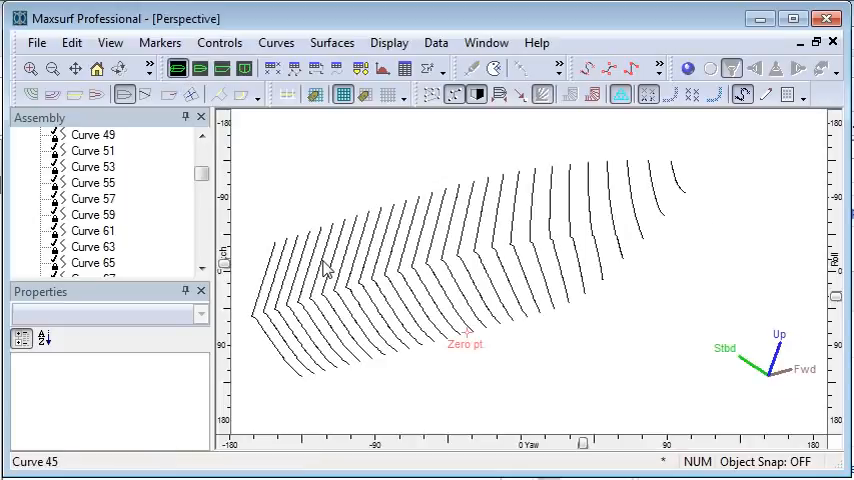
Select the upper topside station curves.
left_click(345, 250)
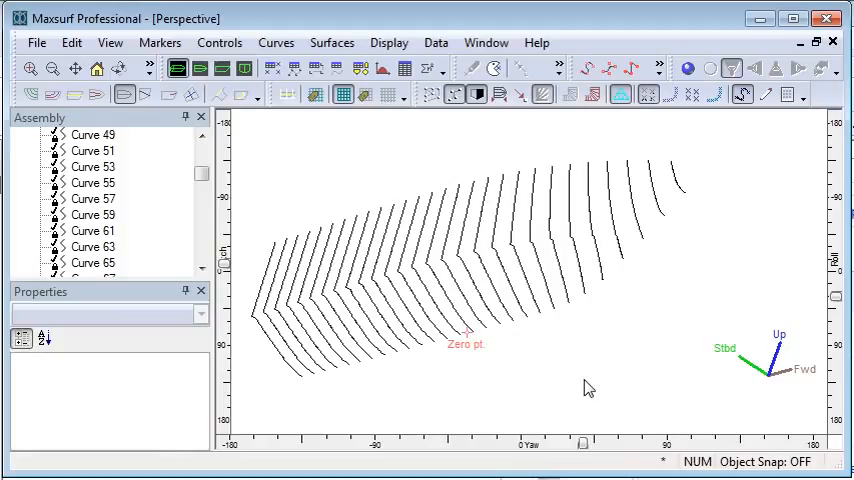
left_click(608, 200)
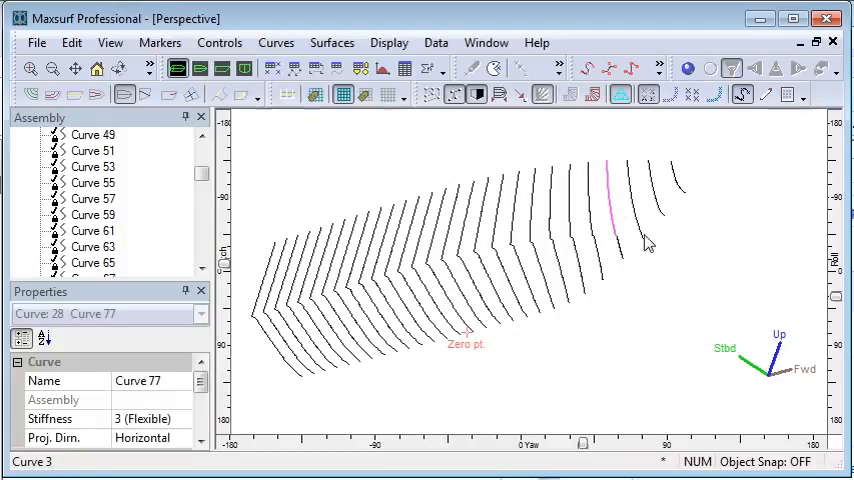
left_click(628, 200)
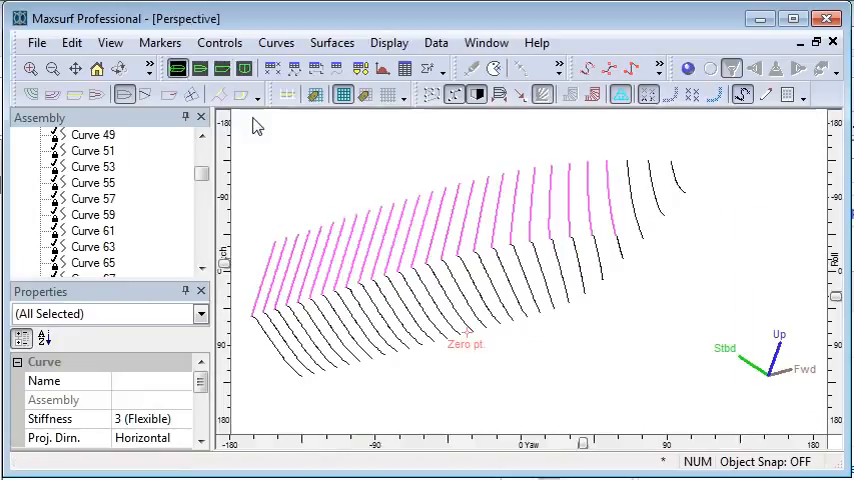
left_click(332, 42)
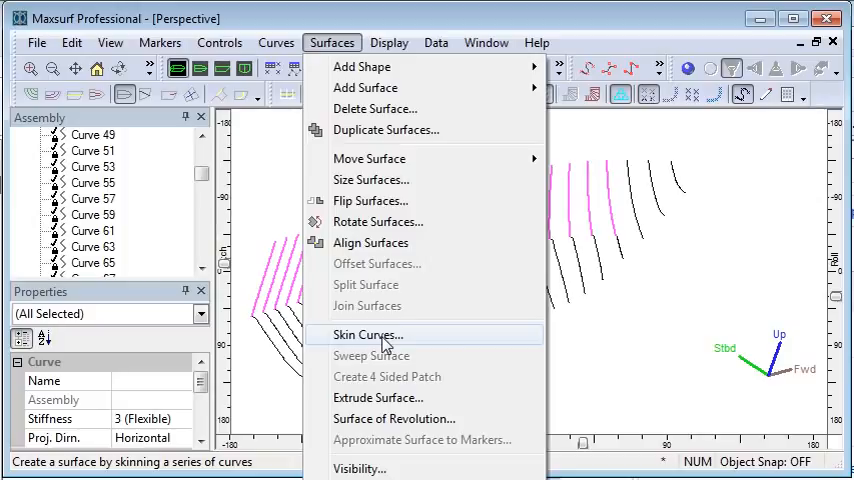
Skin them into Surface 1 with longitudinal stiffness 4 and a fairer fit.
left_click(366, 334)
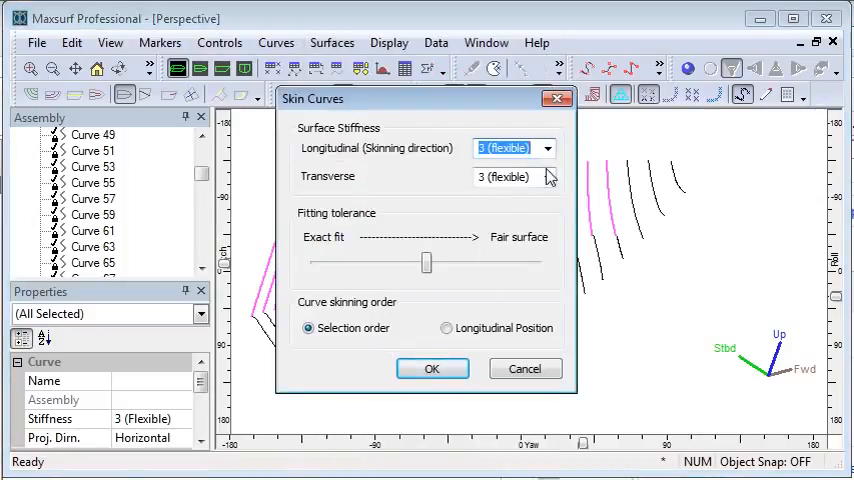
left_click(546, 148)
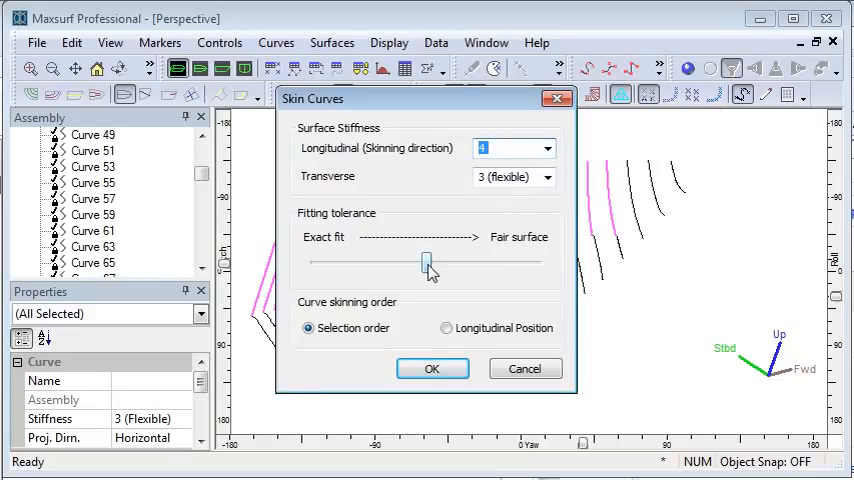
left_click(444, 327)
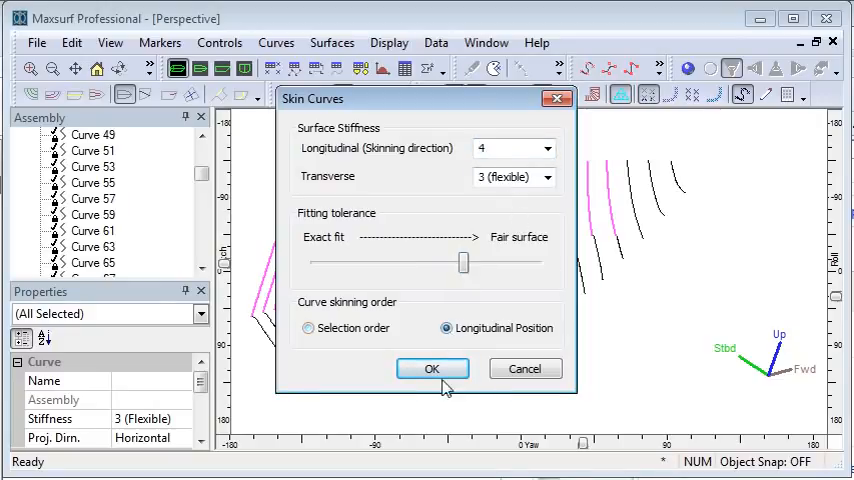
left_click(432, 368)
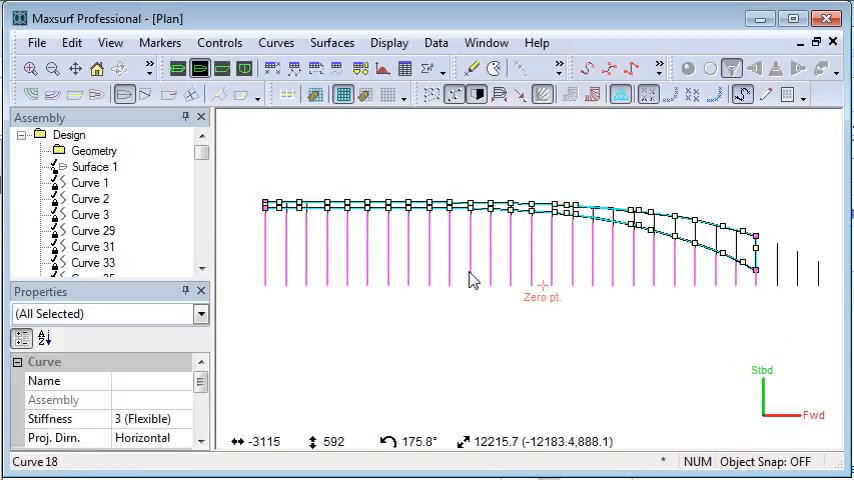
Skin the lower curves into Surface 2 with longitudinal stiffness 4, then turn on rendering.
left_click(387, 68)
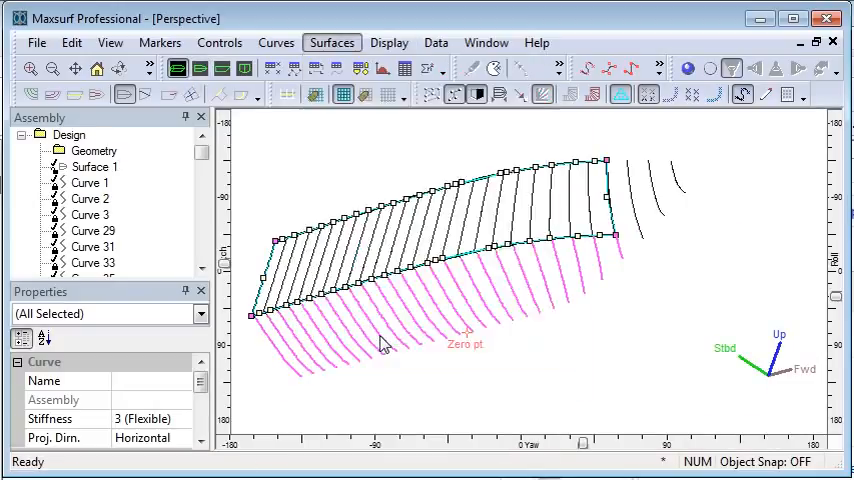
left_click(548, 148)
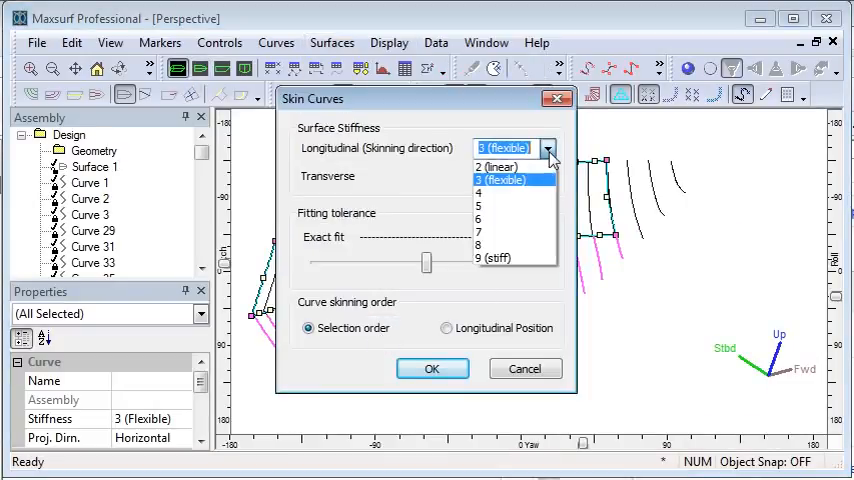
left_click(479, 192)
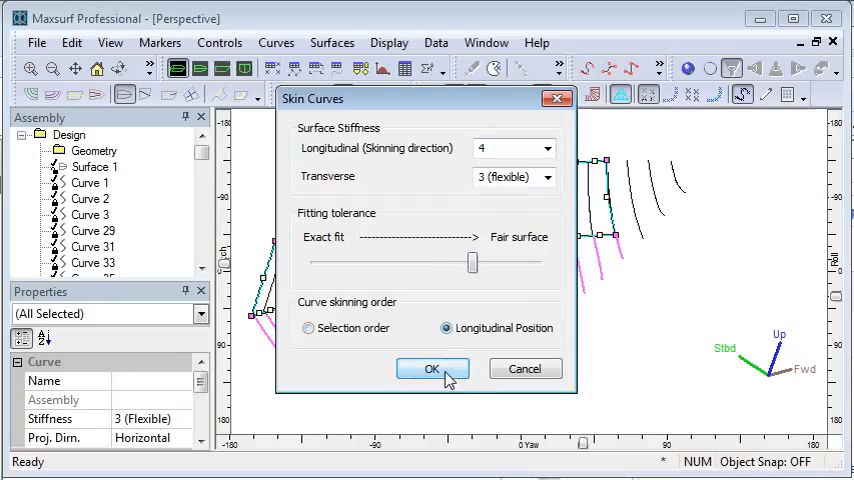
left_click(432, 369)
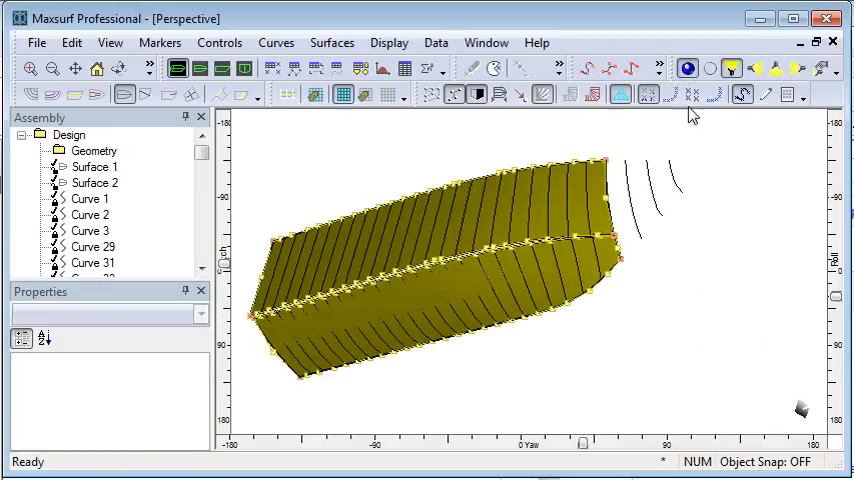
left_click(246, 68)
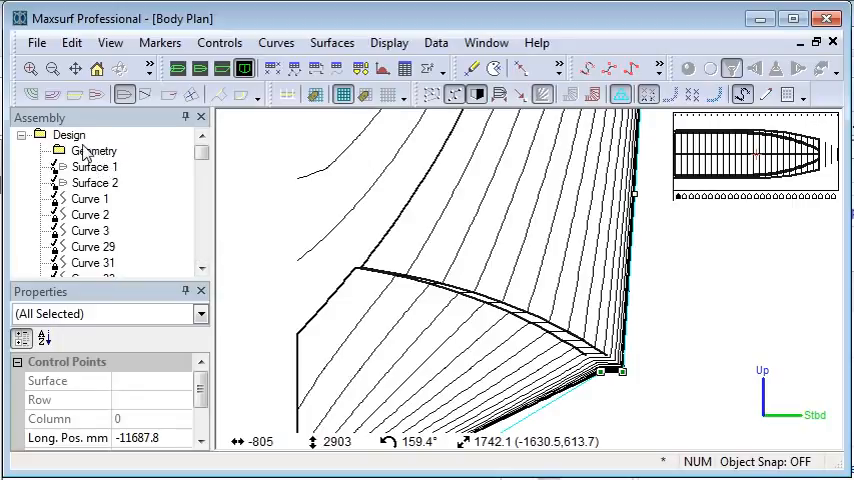
Hide the existing surfaces and select the chine curves.
left_click(69, 134)
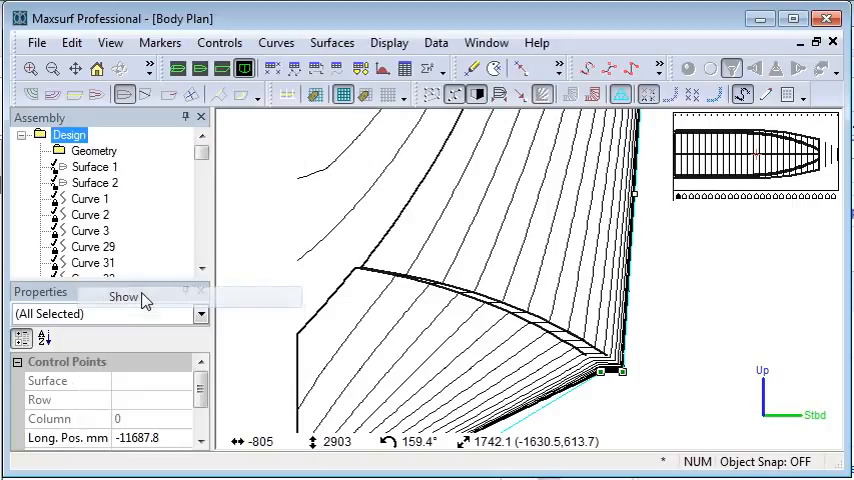
left_click(94, 167)
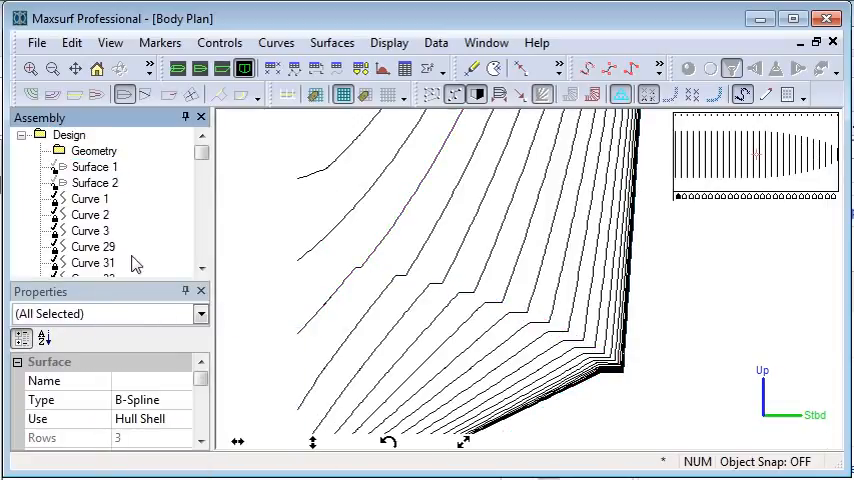
left_click(90, 198)
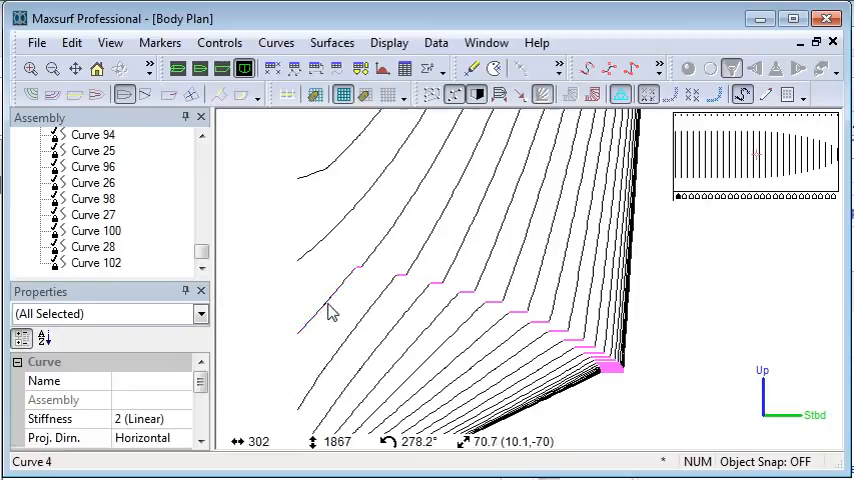
left_click(331, 42)
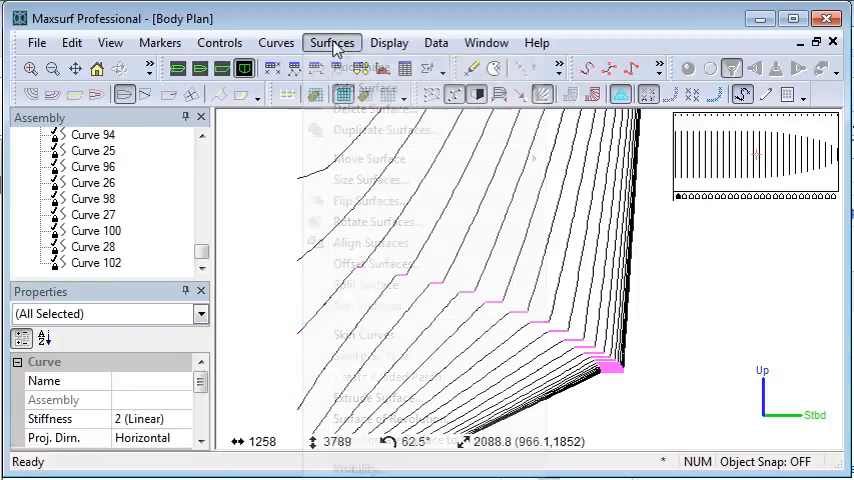
Skin the chine curves into Surface 3, longitudinal stiffness 4, linear across, fairer fit.
left_click(370, 333)
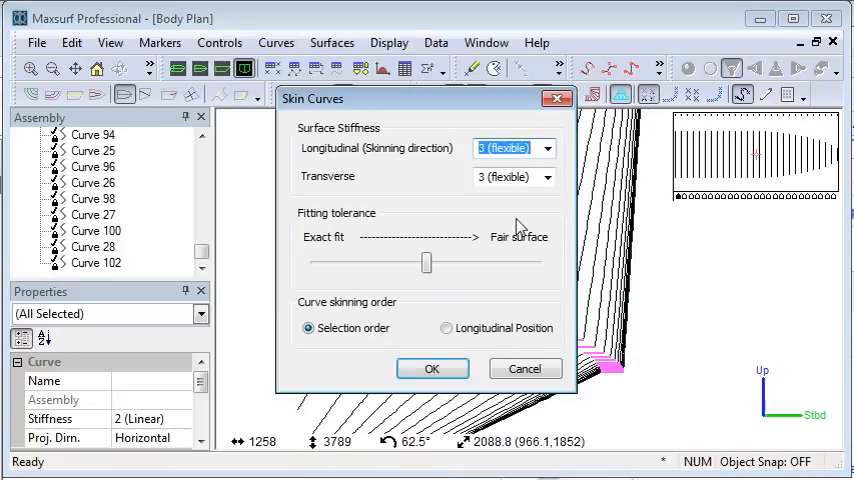
left_click(548, 148)
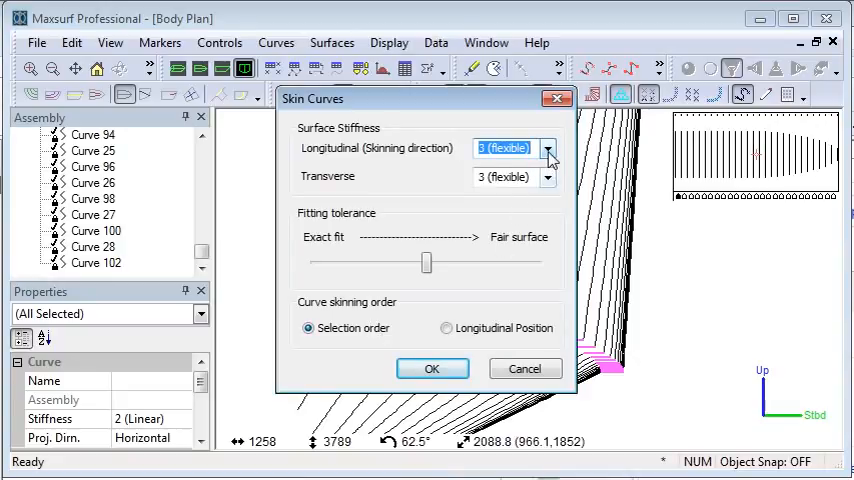
left_click(547, 177)
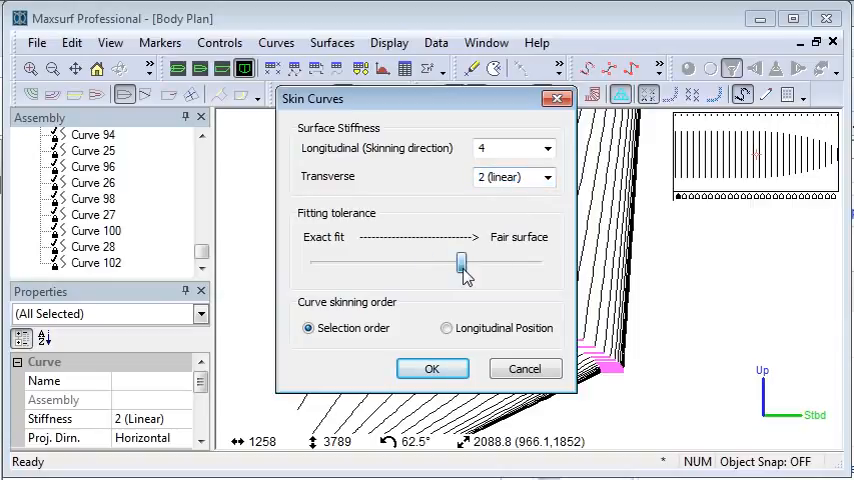
left_click(432, 368)
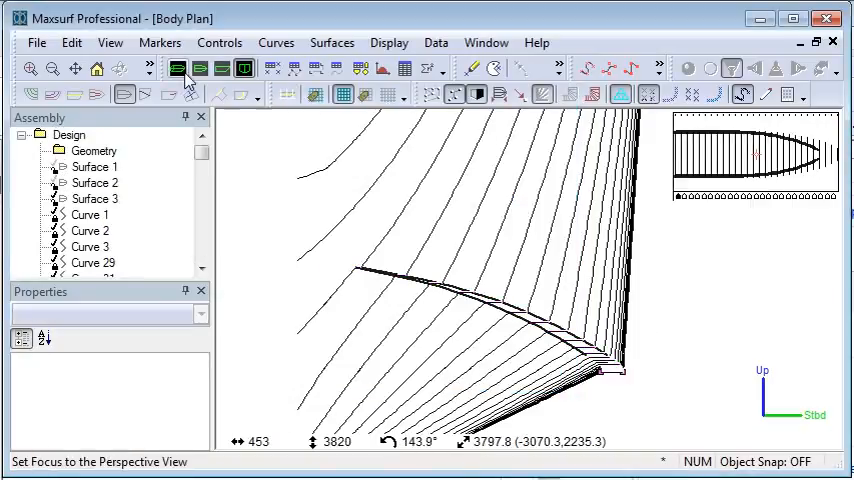
Switch to the Perspective view to see the rendered three-surface hull.
left_click(176, 67)
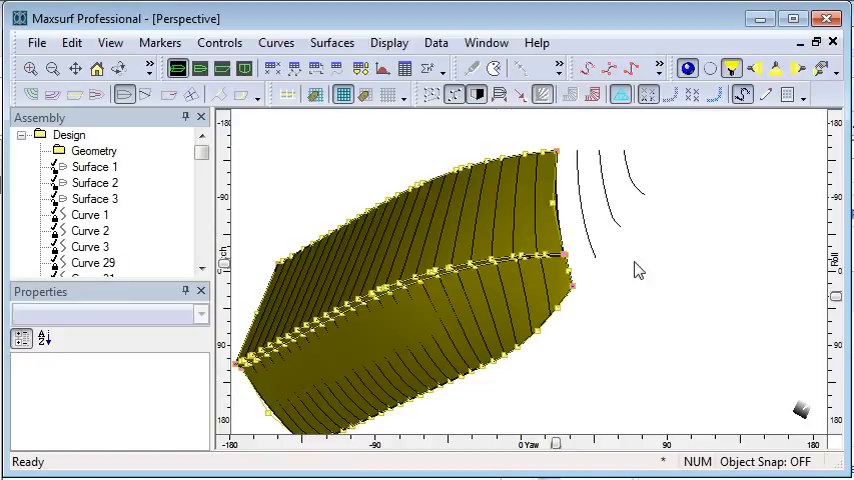
mouse_move(657, 175)
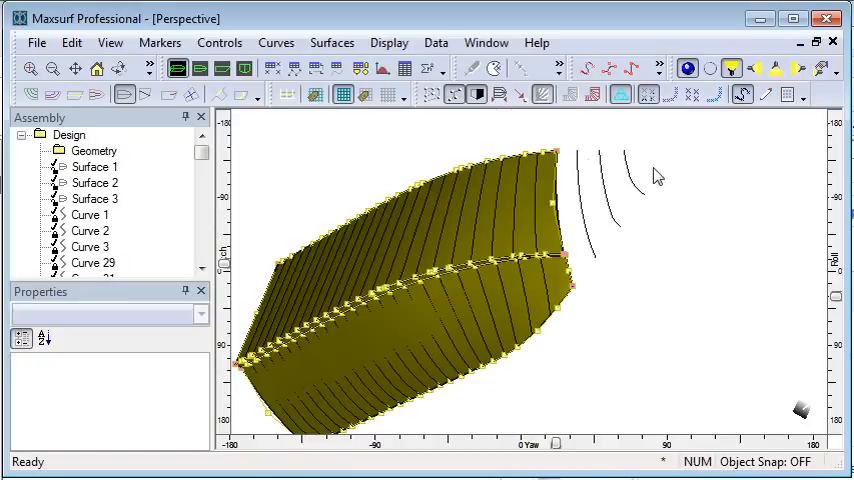